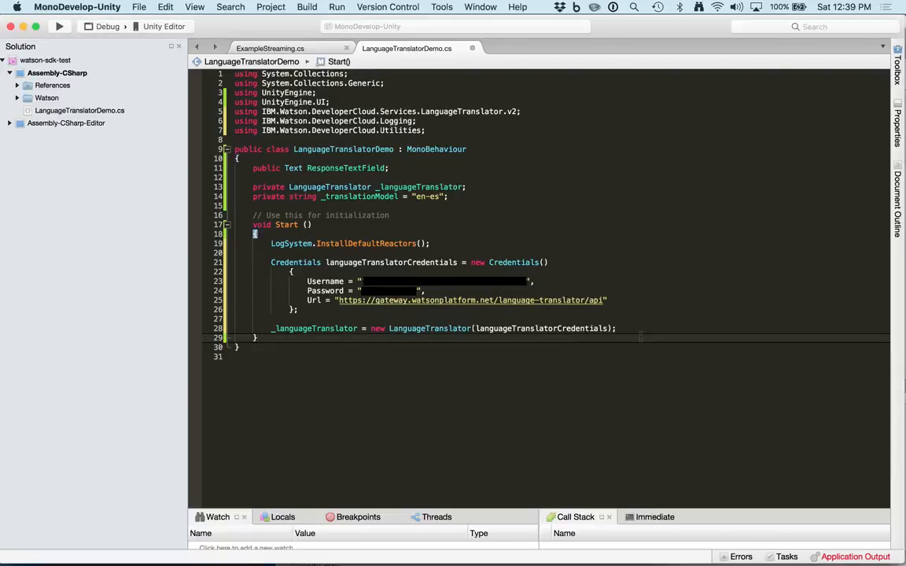
Declare public void Translate(string text) below Start with an empty body.
key(return)
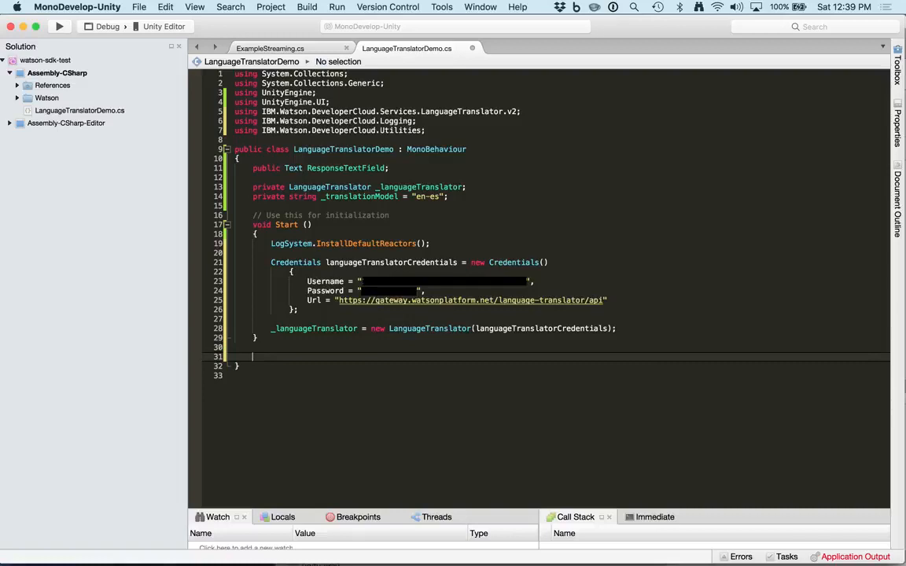
text(public void Translate()
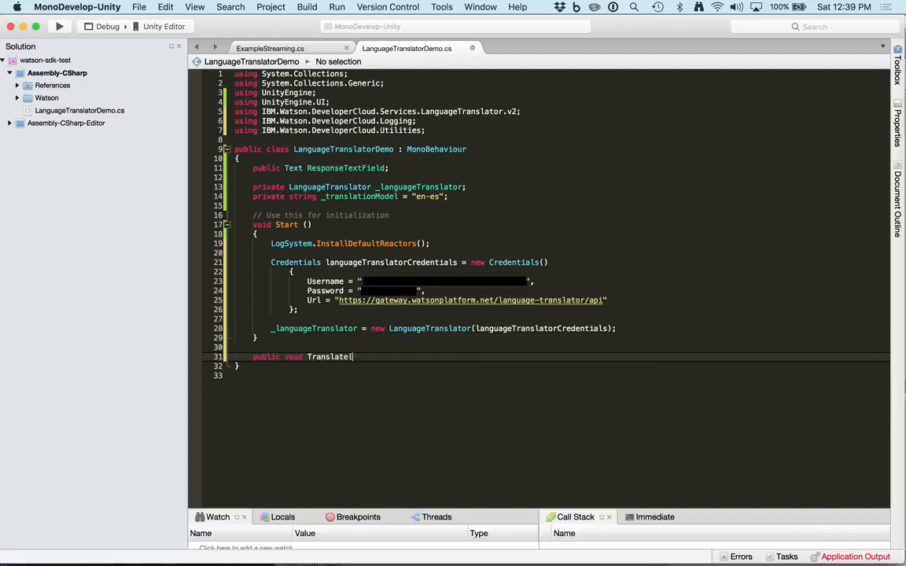
text(string tetxt))
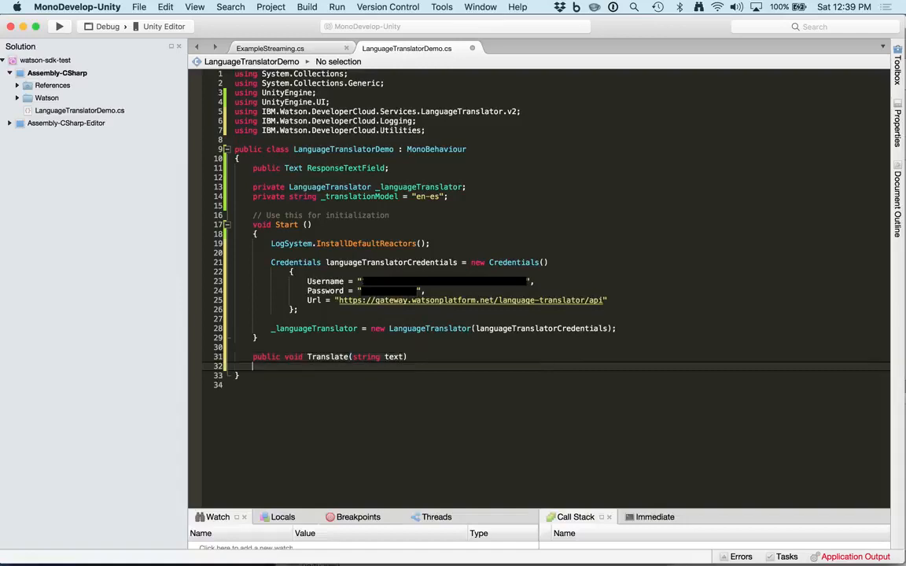
key(Return)
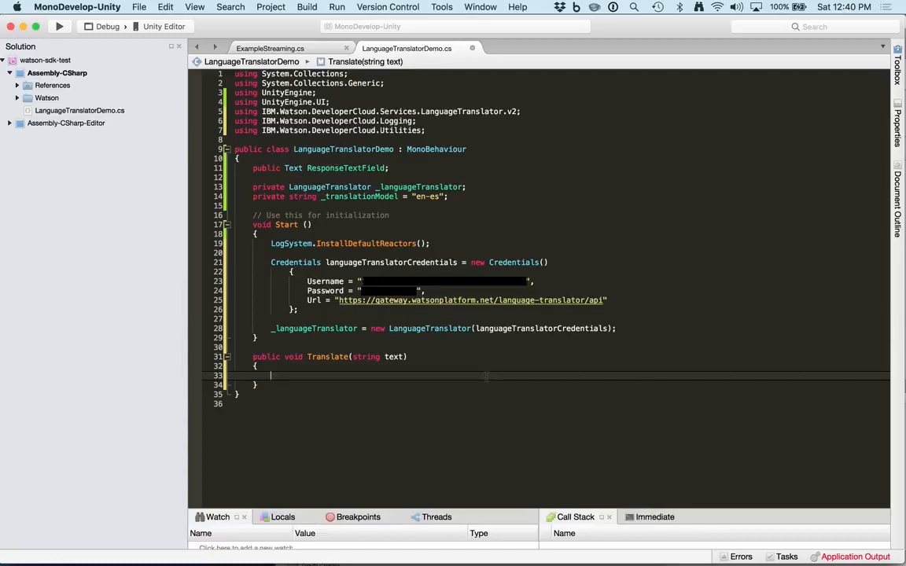
Write _languageTranslator.GetTranslation(OnTranslate, OnFail, text, _translationModel); inside Translate using autocomplete.
text(_)
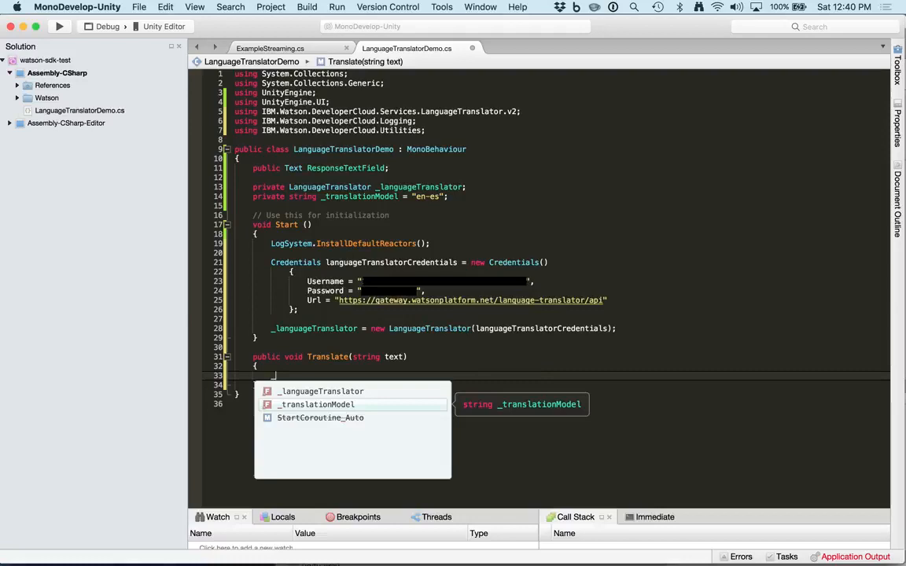
text(_languageTranslator.getTranslation()
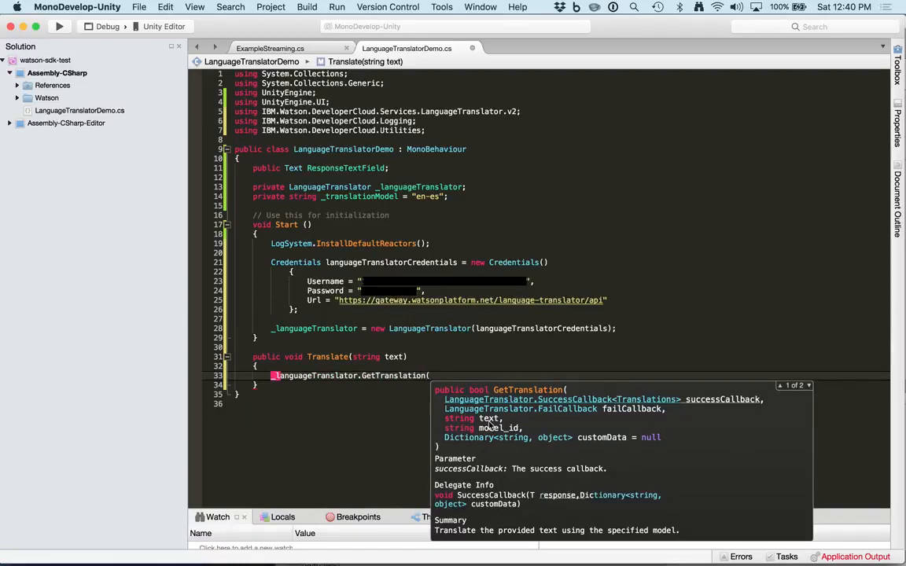
mouse_move(433, 397)
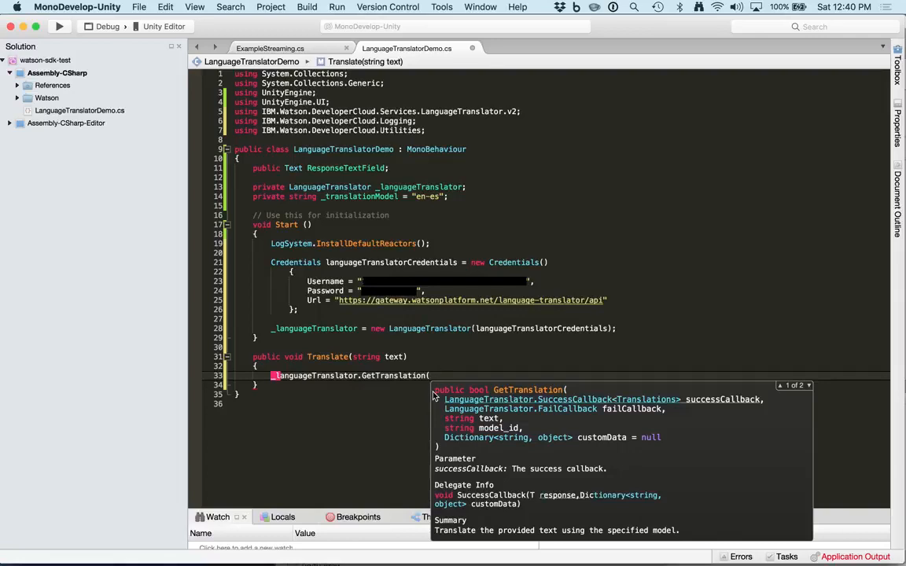
text(ONT)
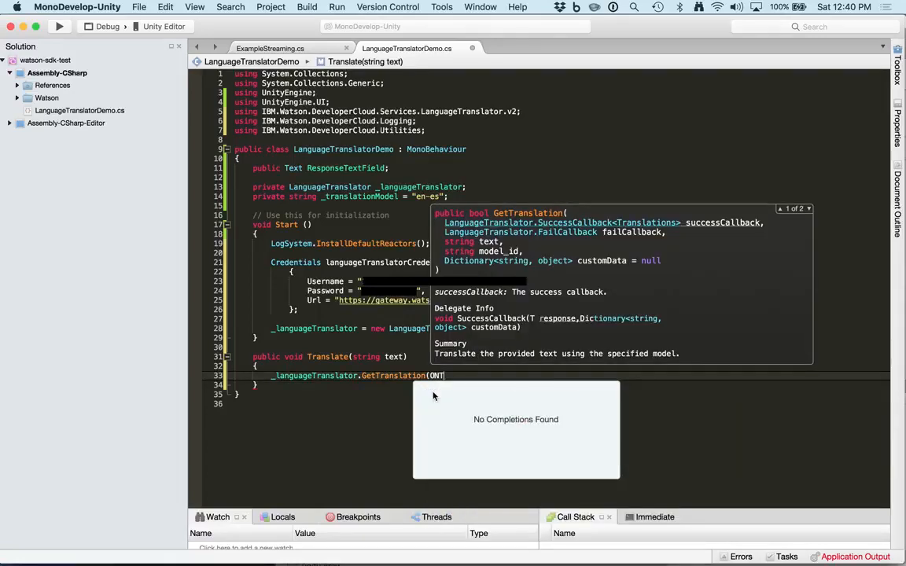
text(nTranslate, OnFail,)
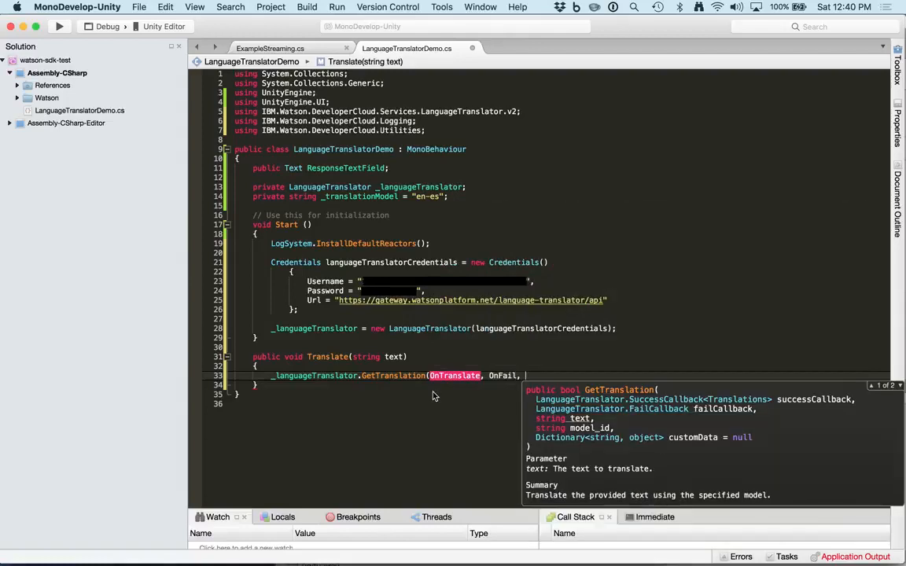
text(text, _translationModel);)
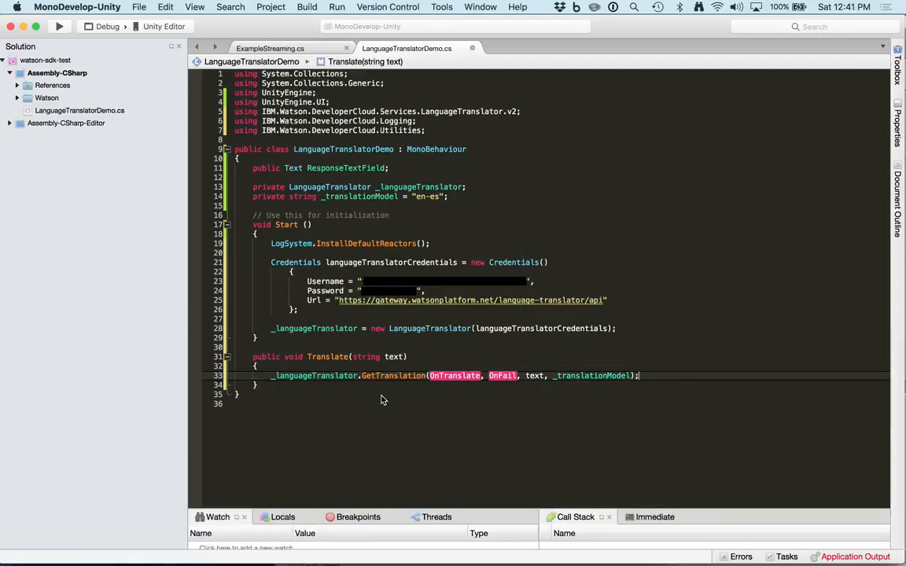
Inspect GetTranslation's declaration in LanguageTranslator.cs, then return to LanguageTranslatorDemo.cs.
double_click(393, 375)
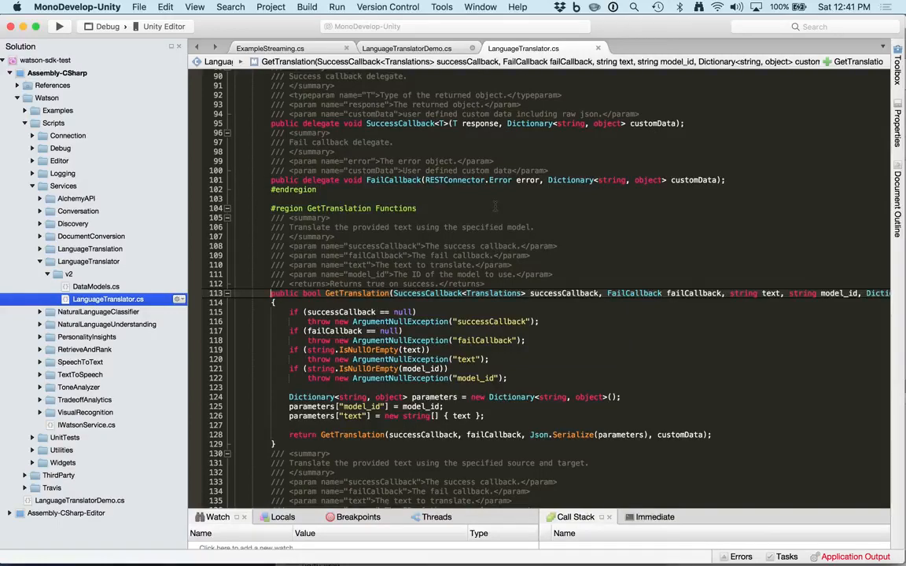
click(407, 48)
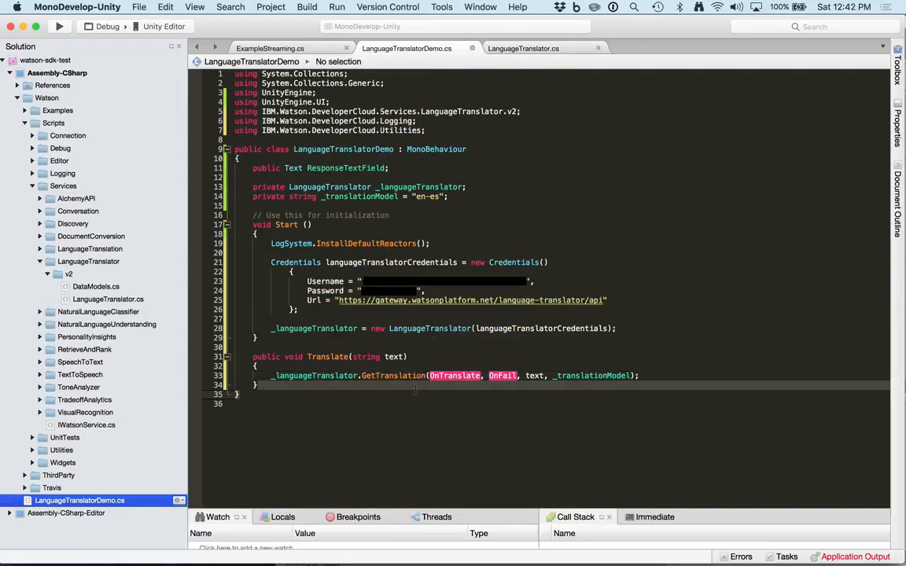
Add private void OnTranslate(Translations response, Dictionary<string, object> customData) and begin declaring OnFail.
text(pu)
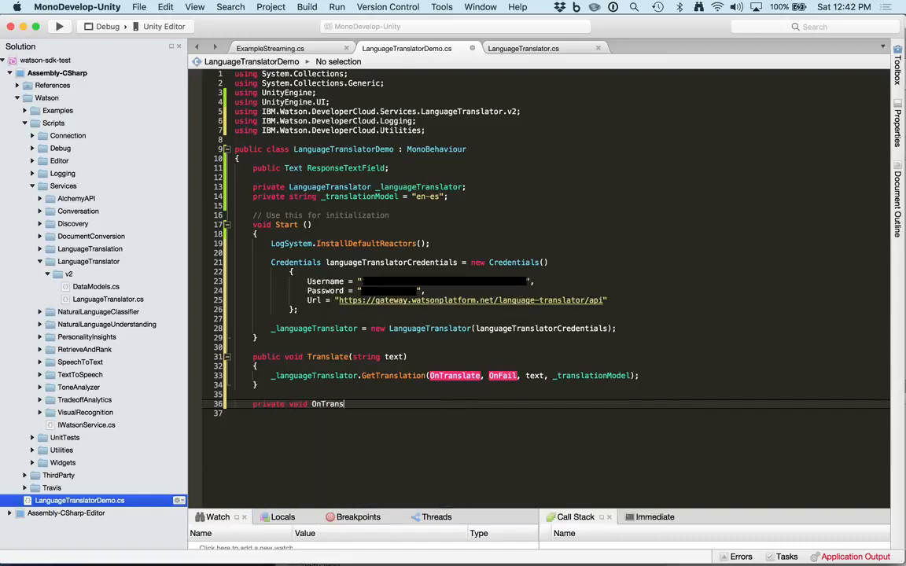
text(late()
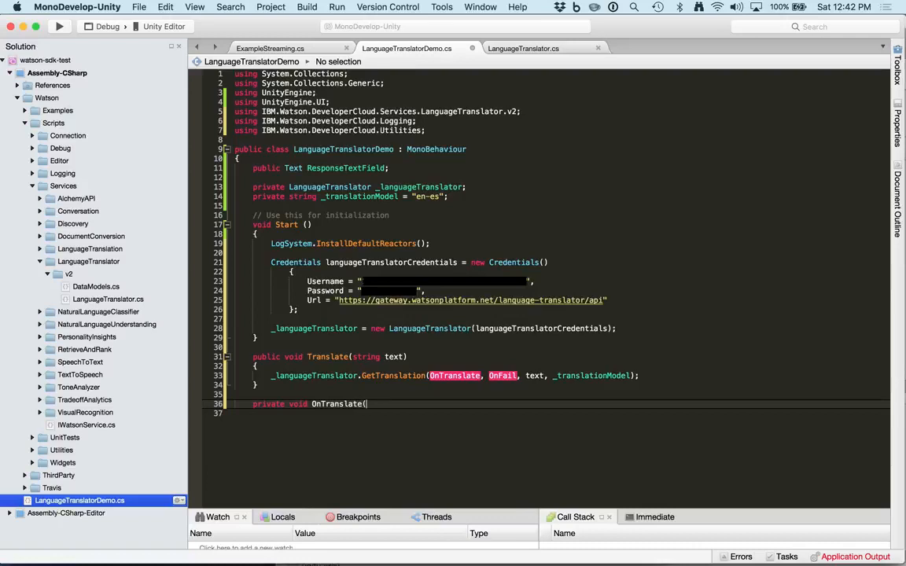
text(T)
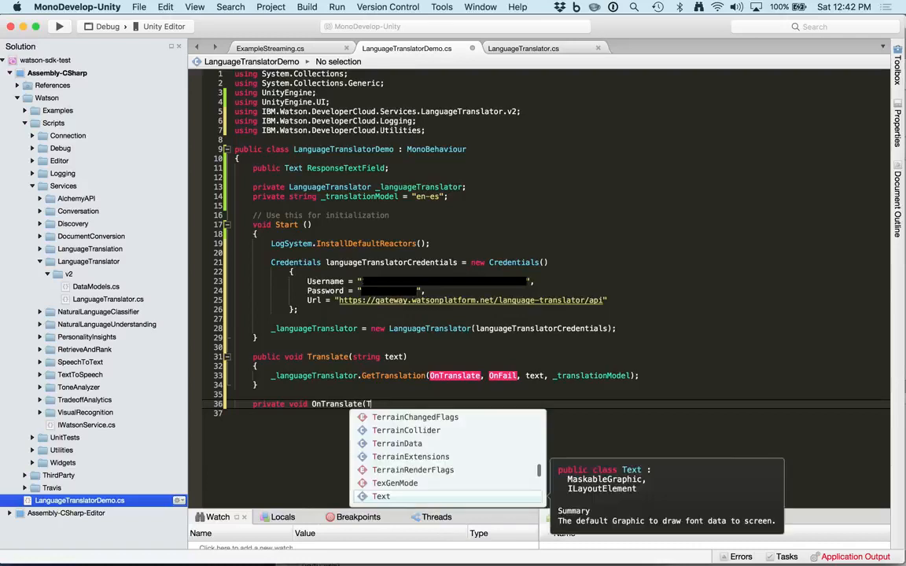
text(Translations re)
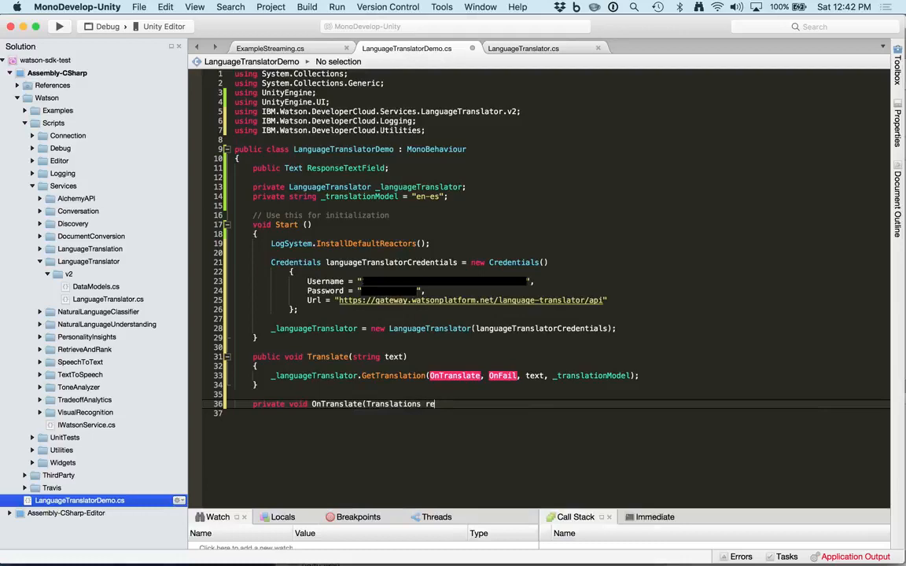
text(sponse,)
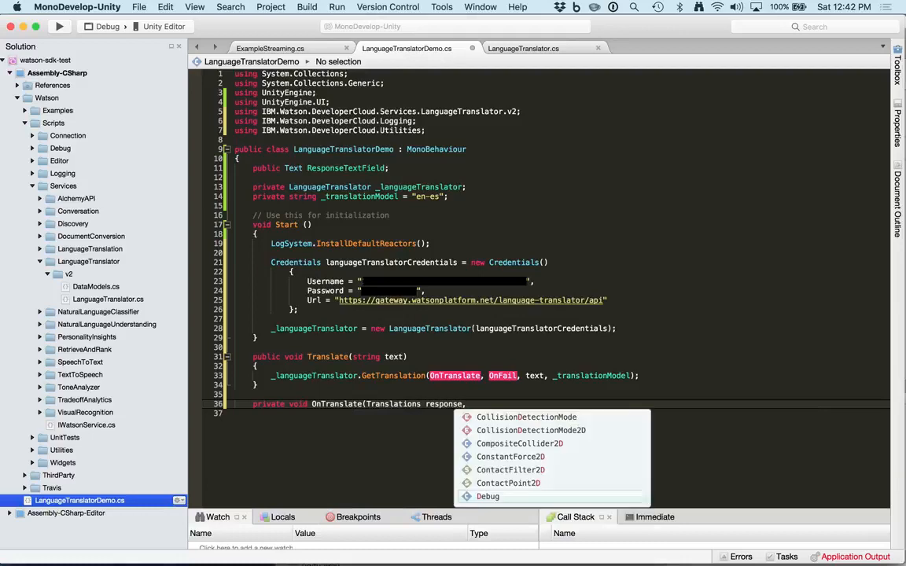
text(Dictionary<)
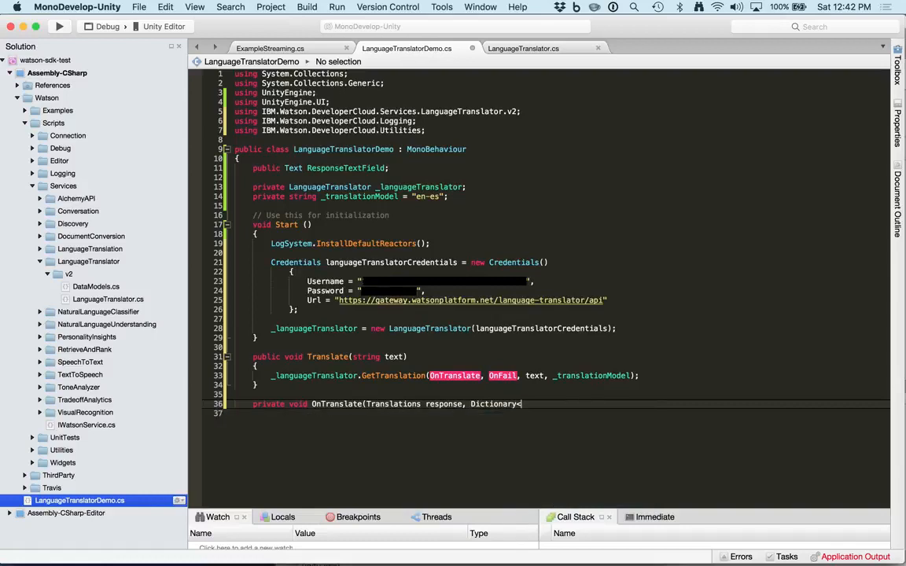
text(string, object> customDat)
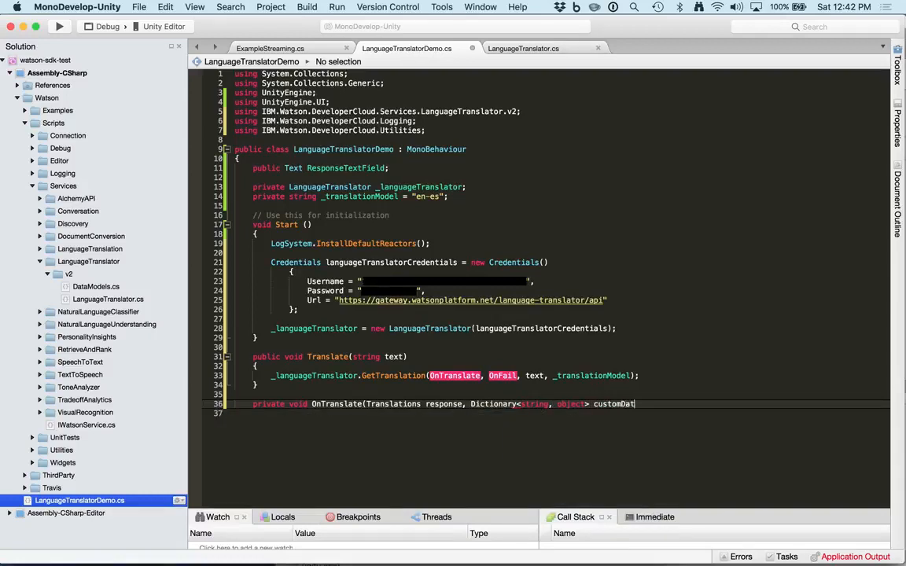
key(Return)
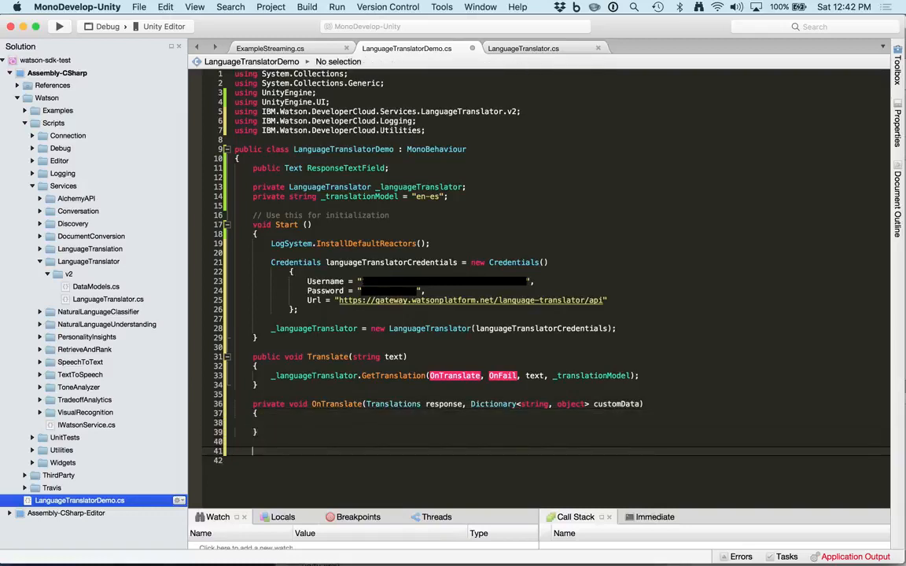
text(private void OnFail()
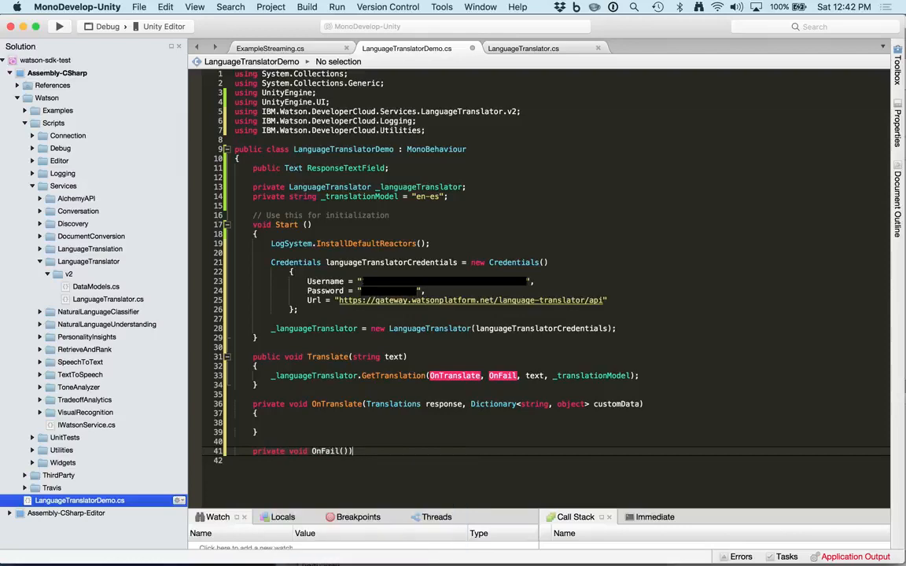
Close OnFail's braces and give it RESTConnector.Error error, Dictionary<string, object> customData parameters.
key(Return)
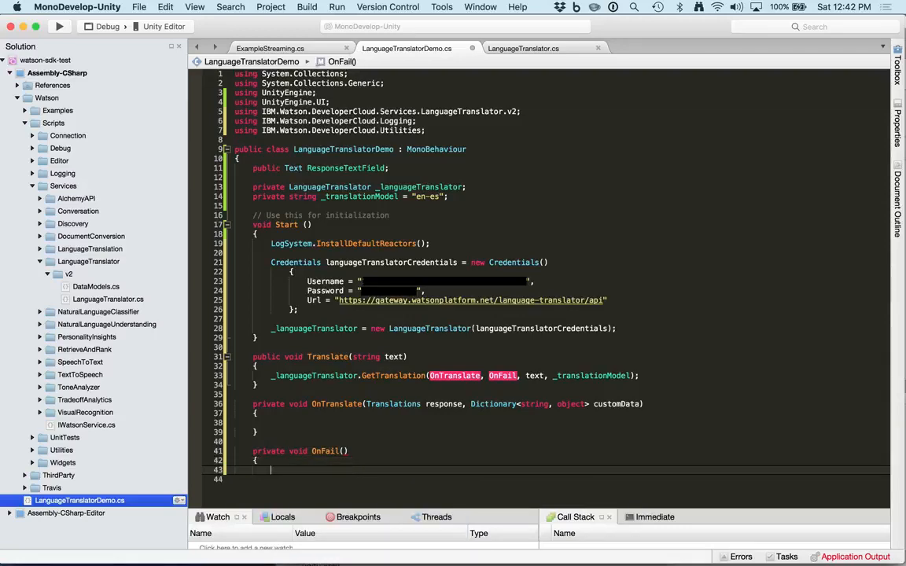
text(})
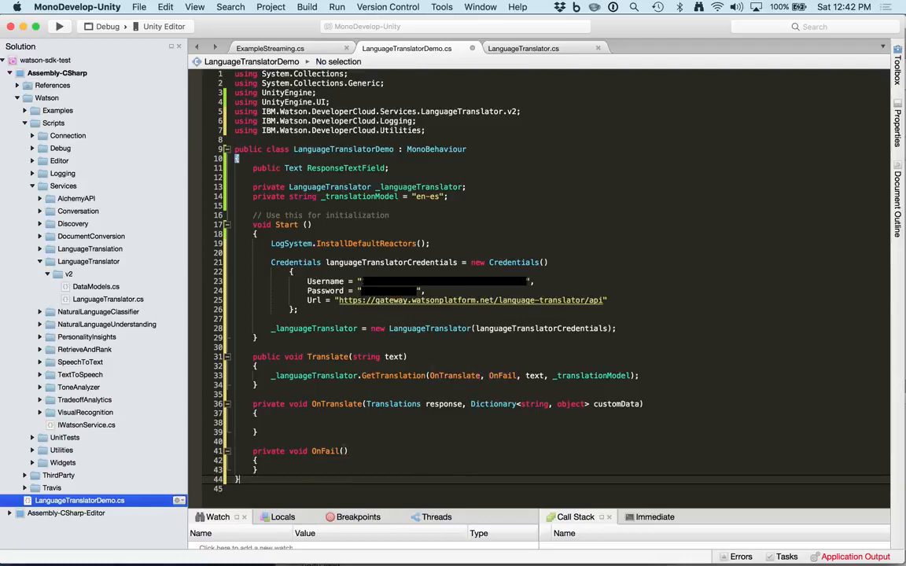
click(343, 451)
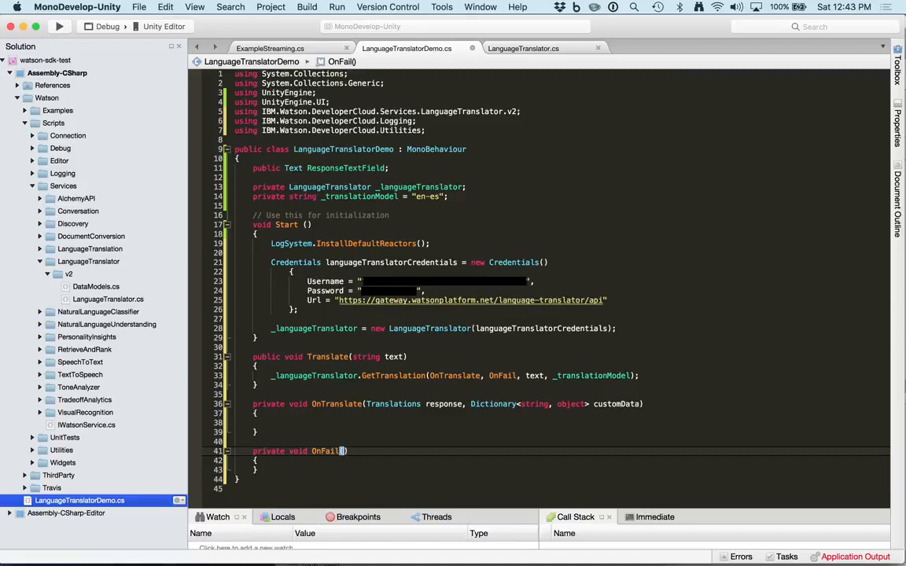
text(RESTConnector.Erro)
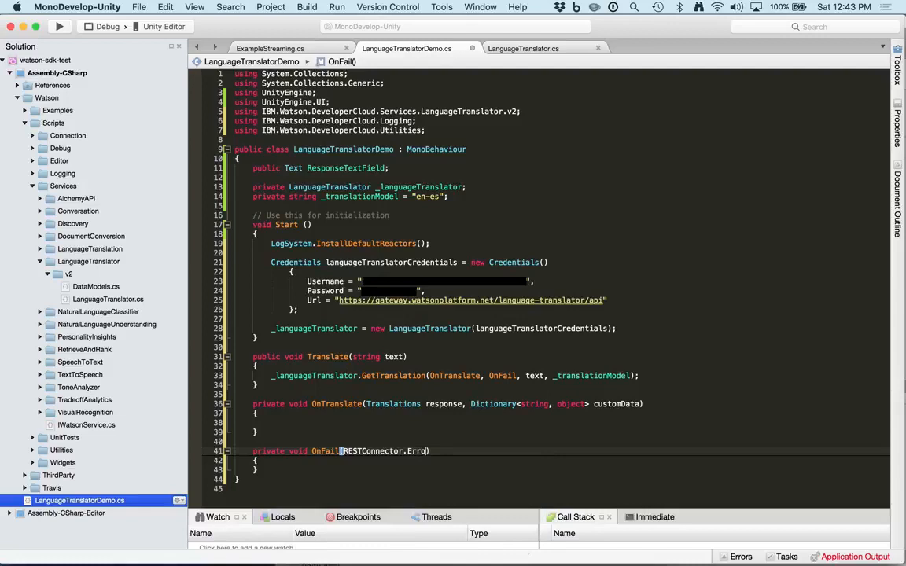
text(error, Dictionary<string, obje)
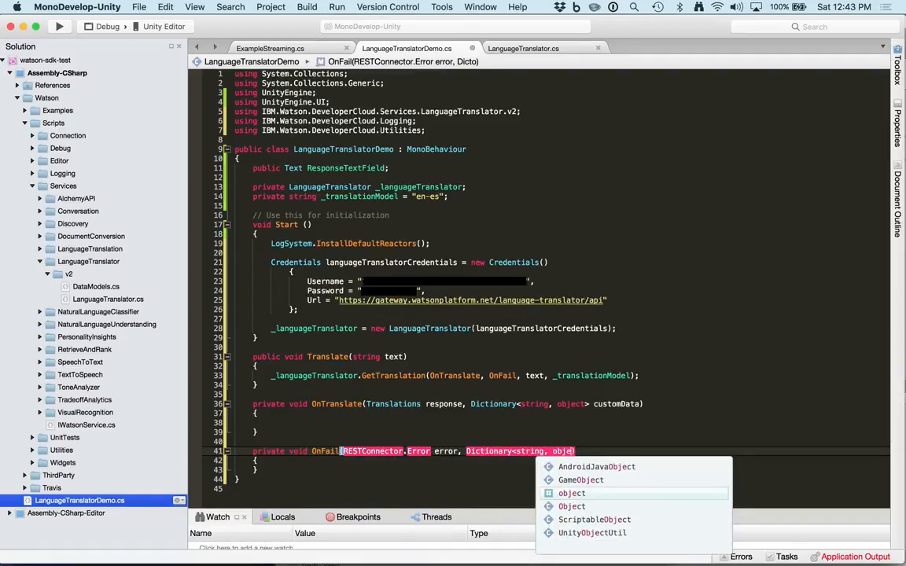
click(571, 493)
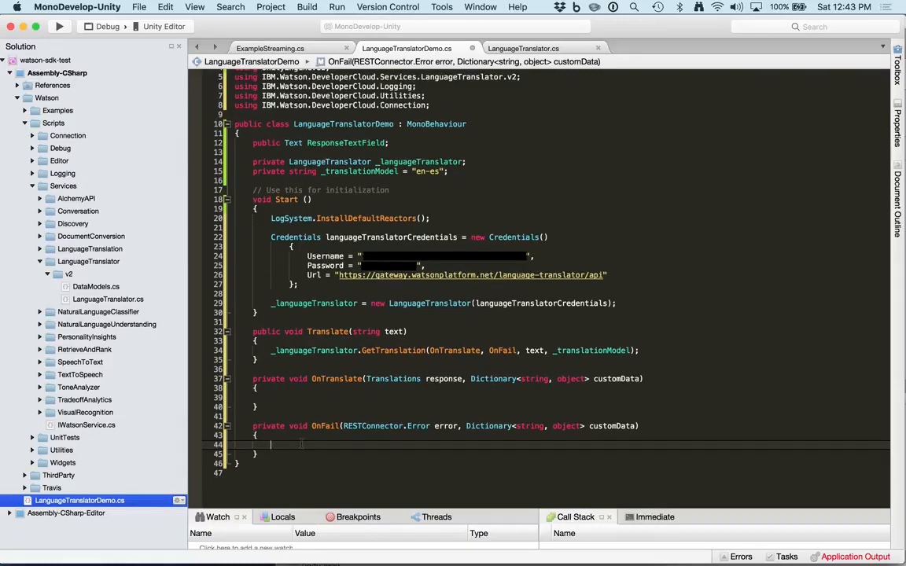
Make OnFail call Log.Debug("LanguageTranslatorDemo.OnFail()", "Error: {0}", error.ToString()).
text(Log.d)
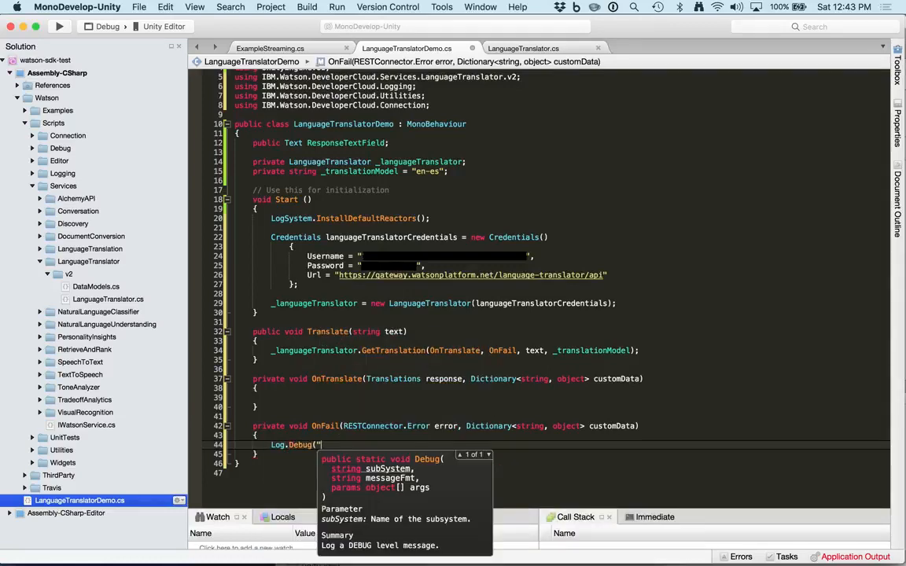
text(LanguageTranslatorDemo.OnFail()",)
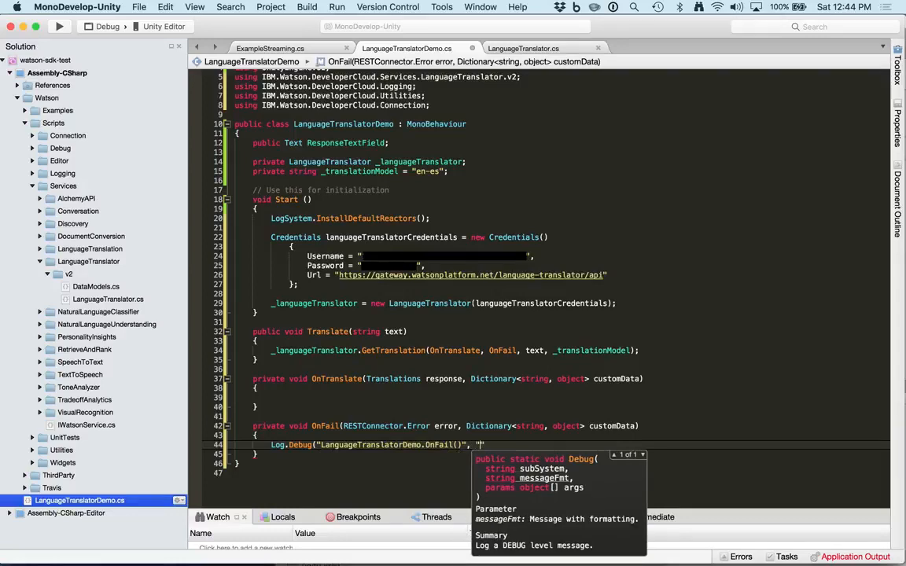
text(Error:)
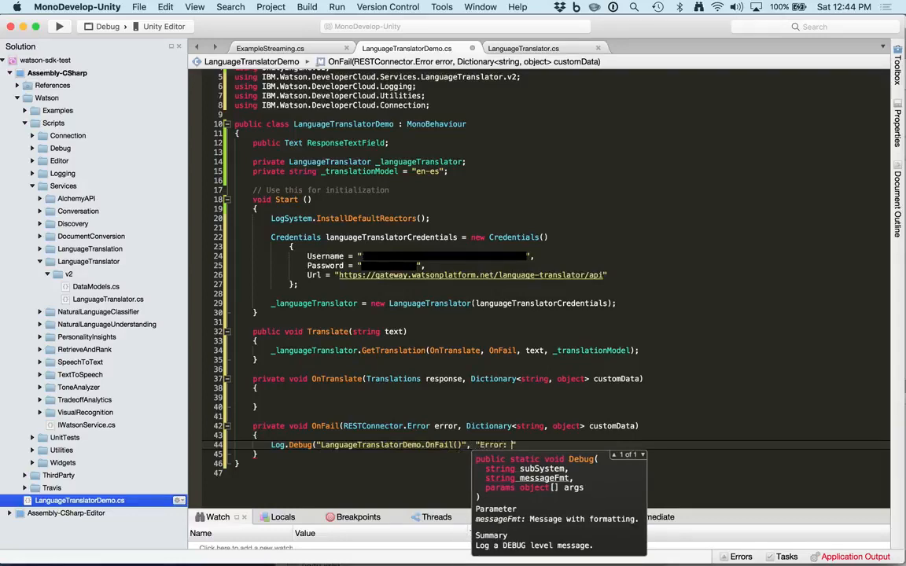
text({0})
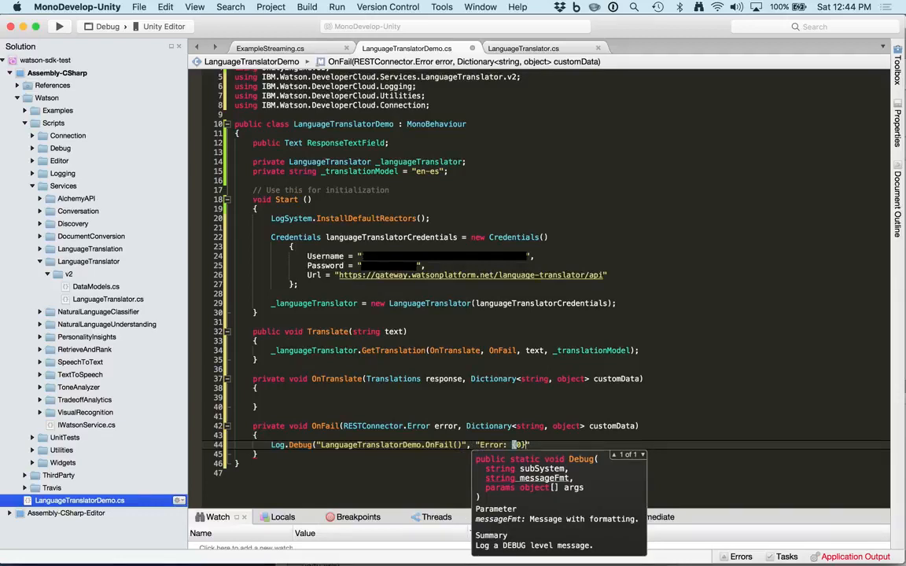
text(, error.ToString());)
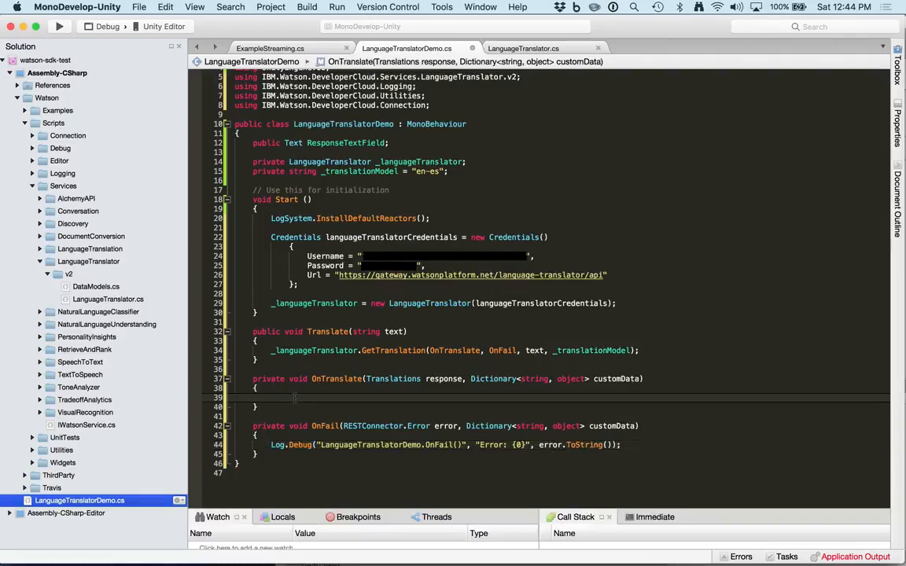
Set ResponseTextField.text = response.translations[0].translation inside OnTranslate.
click(271, 397)
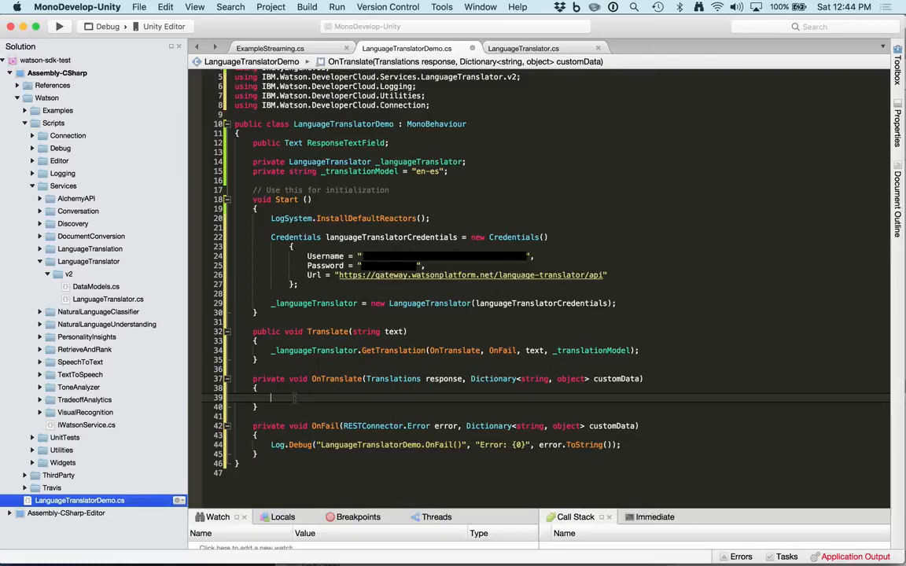
text(Responset)
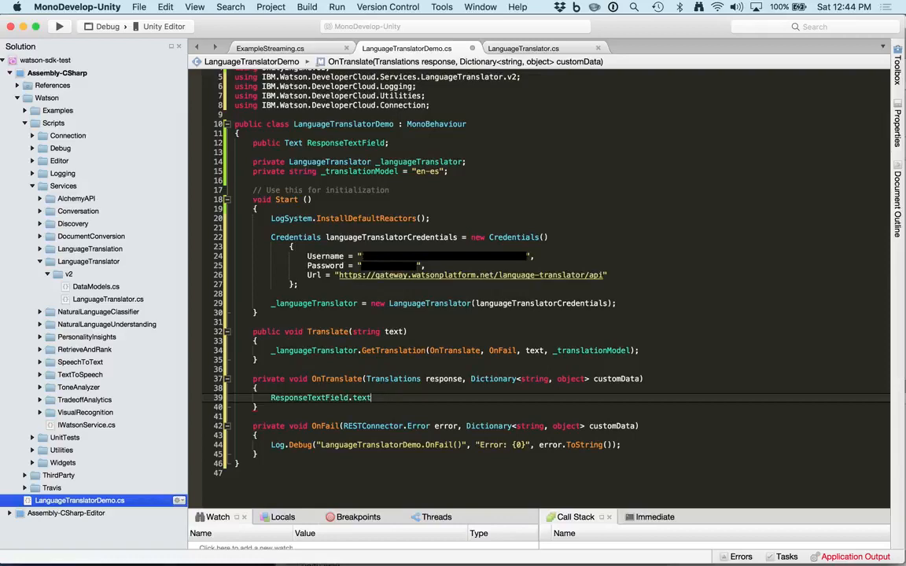
text(= response.translations)
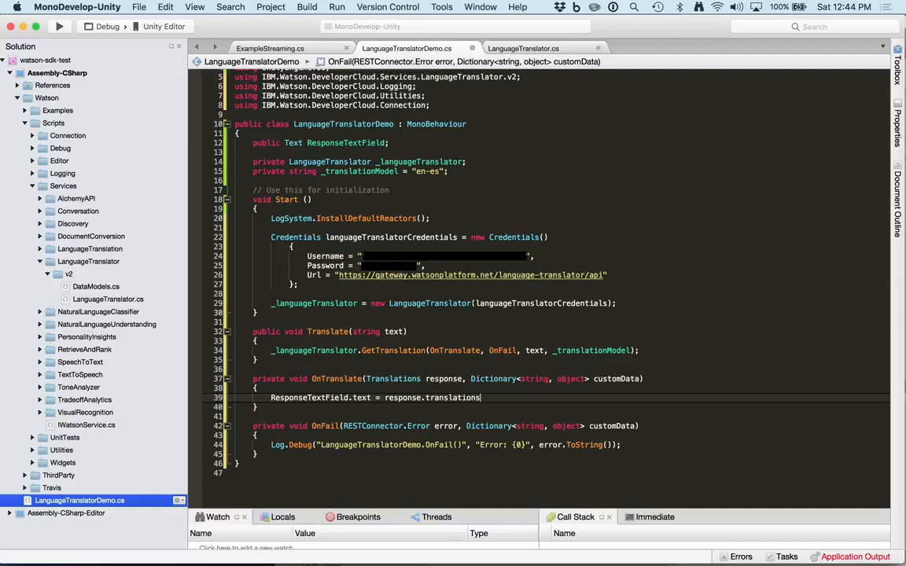
text([0].translation;)
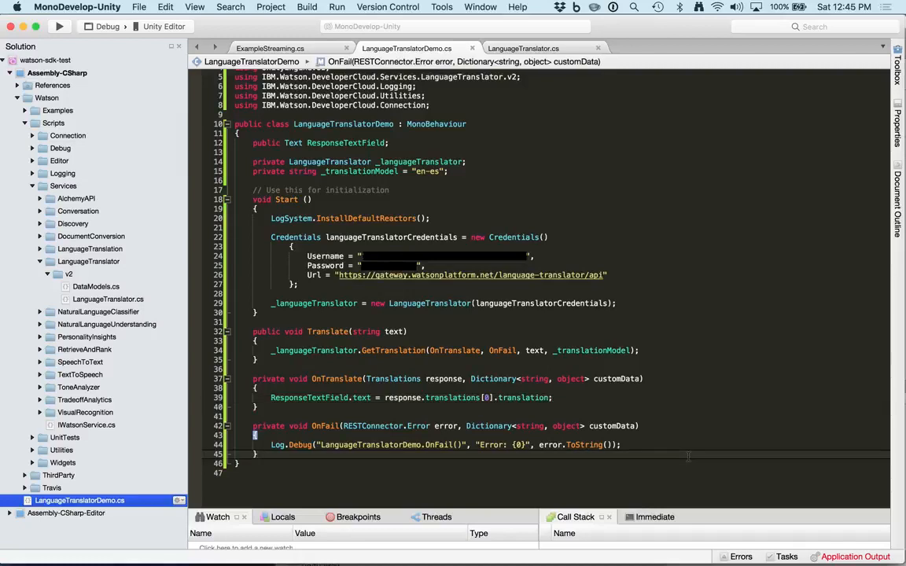
mouse_move(663, 315)
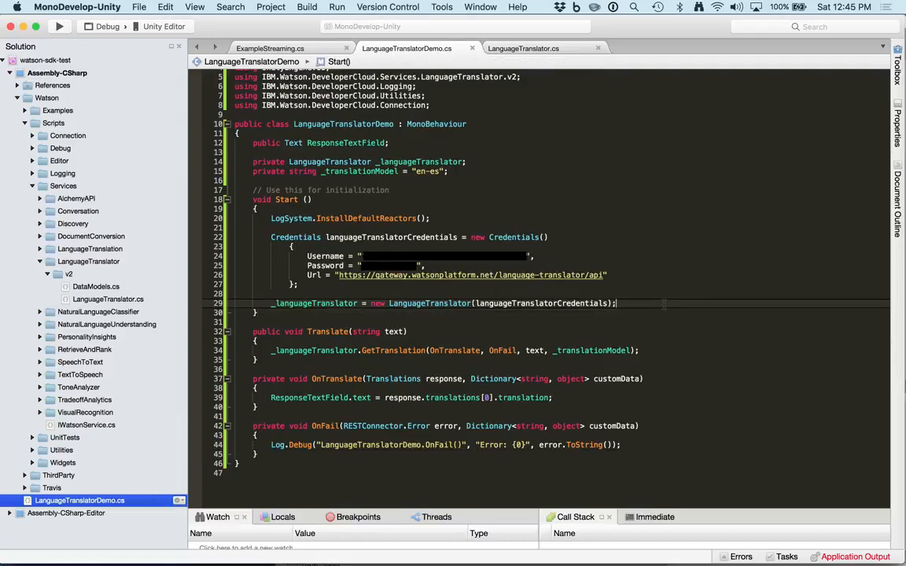
Add a Translate("Where is the library"); call at the end of Start.
key(Return)
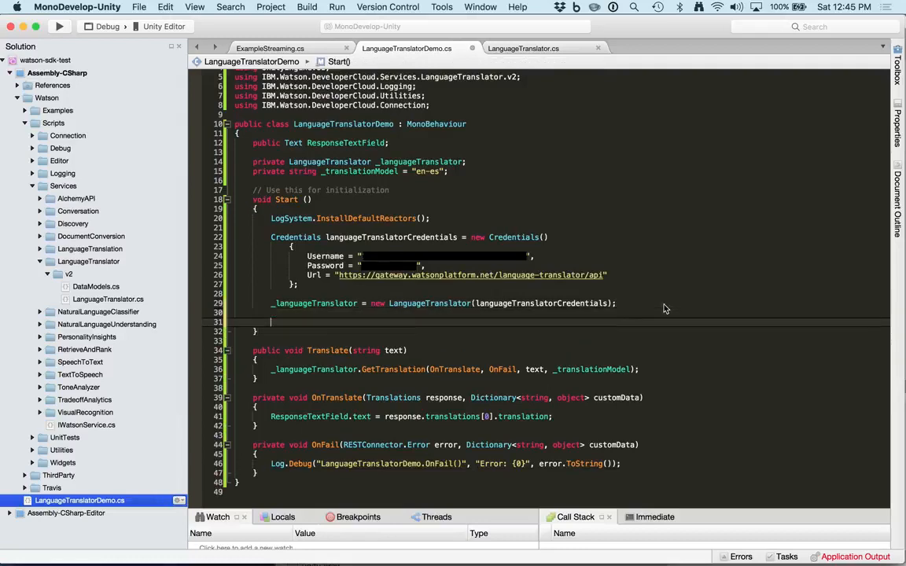
text(Translate)
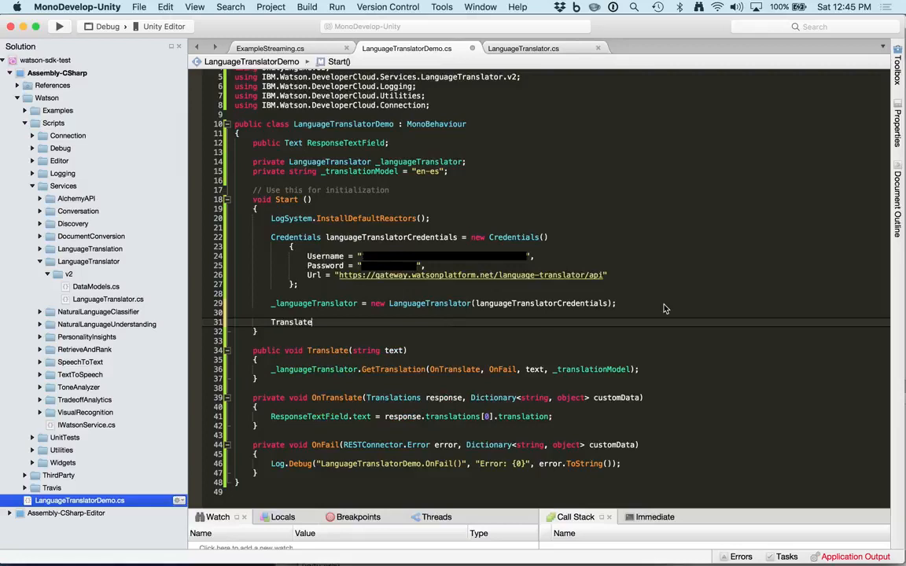
text(();)
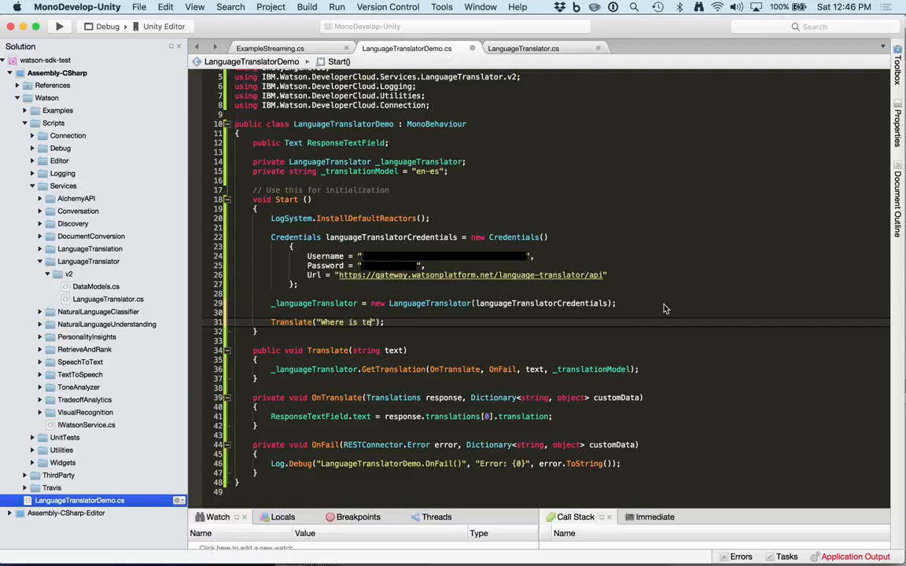
text(he library)
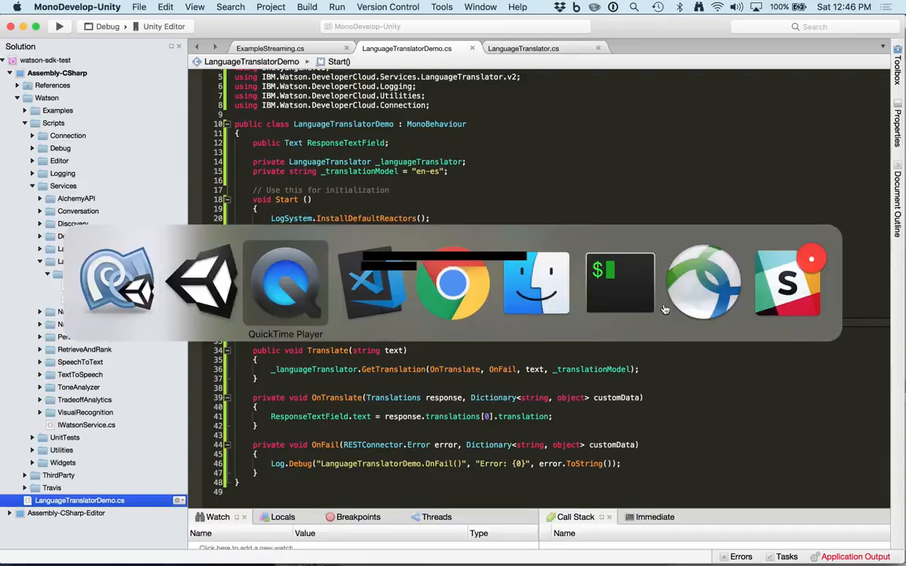
Switch to Unity and enter Play mode to see "¿Dónde está la biblioteca?".
click(201, 283)
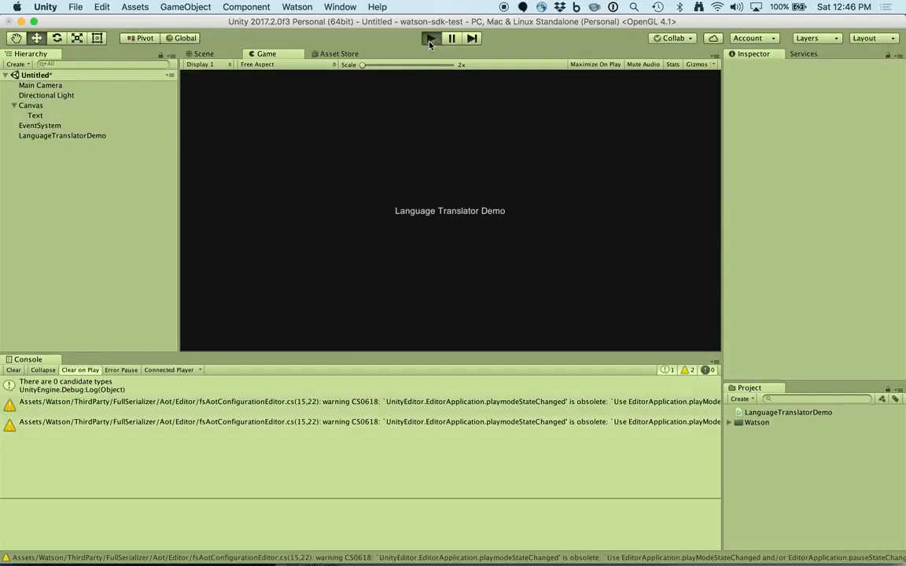
click(430, 37)
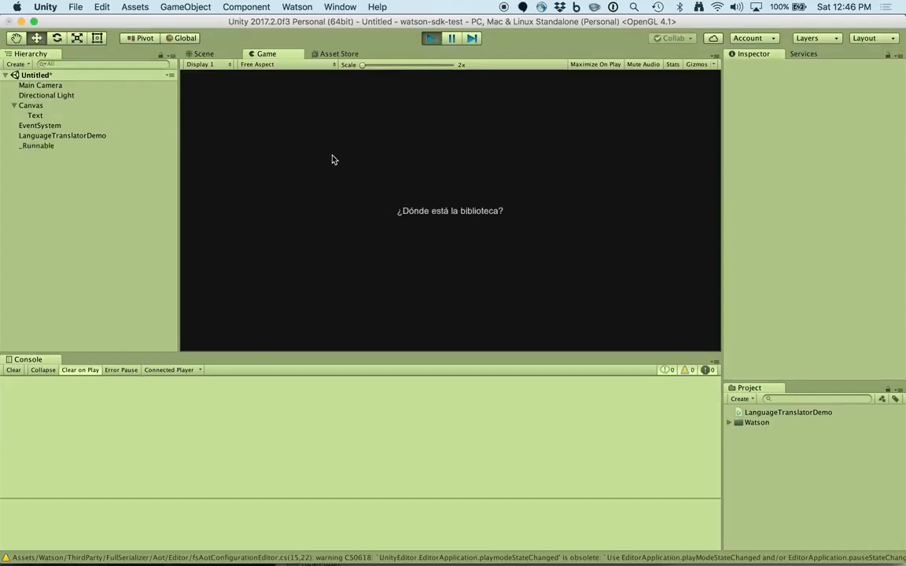